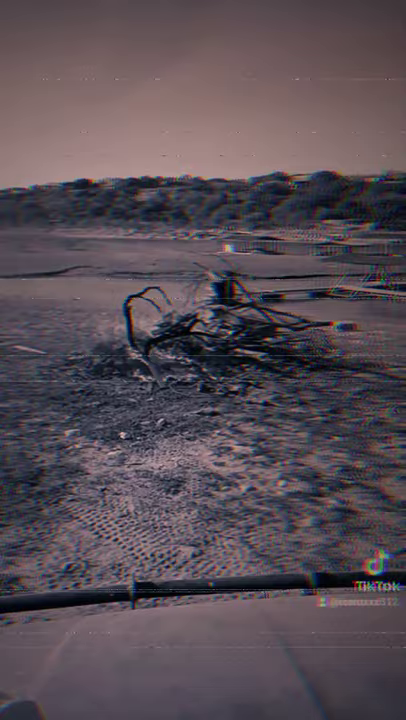
scroll("up", 3)
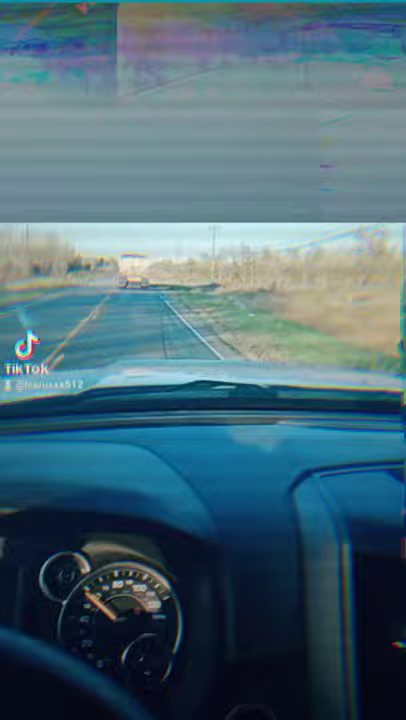